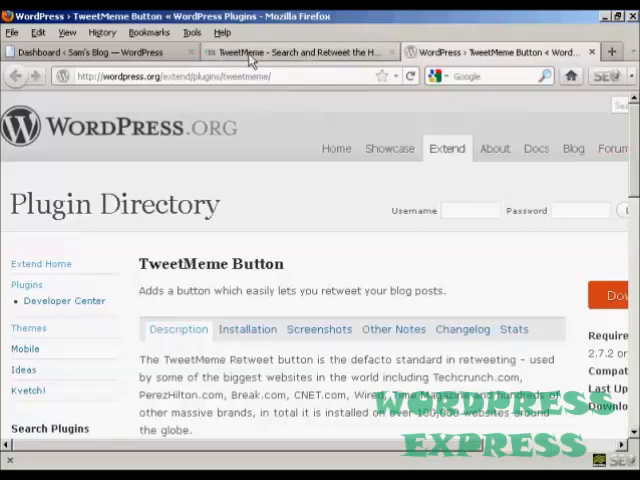
Switch to the TweetMeme website showing its hottest links on Twitter.
left_click(300, 52)
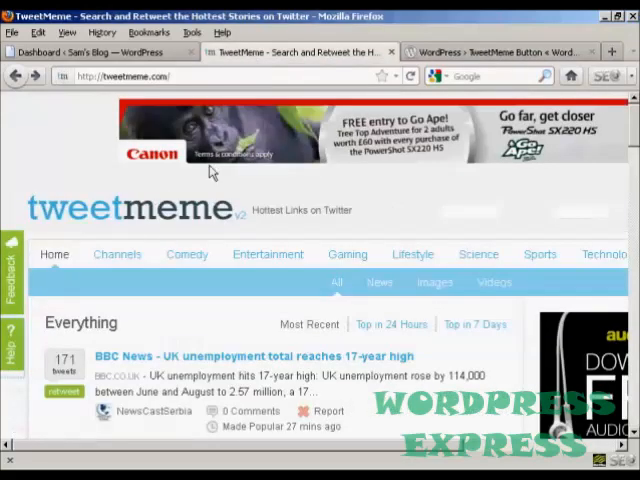
mouse_move(270, 262)
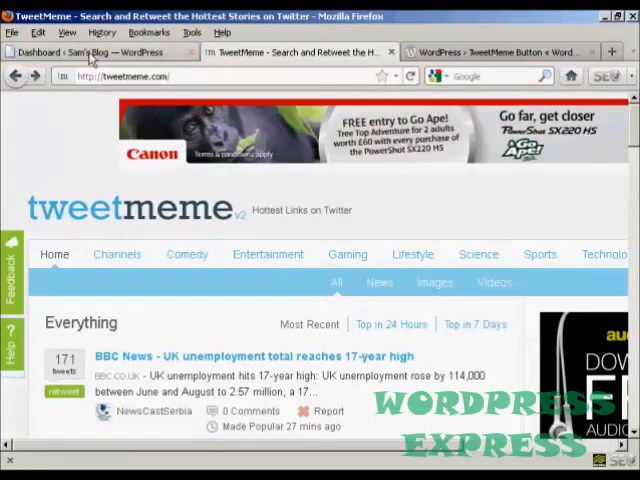
Go to Plugins > Add New on Sam's Blog, then back to the TweetMeme Button directory page.
left_click(100, 52)
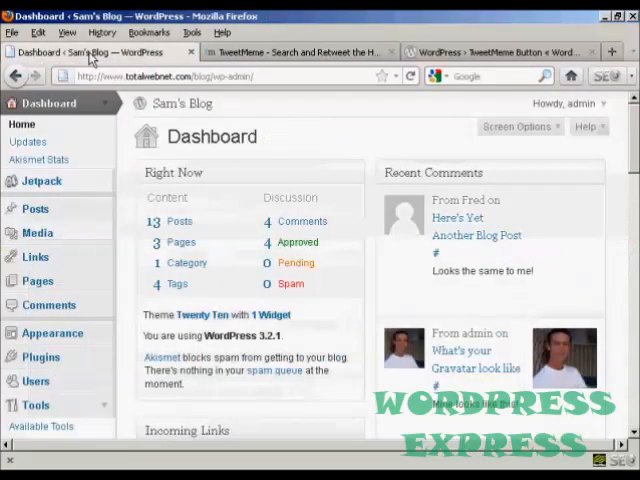
mouse_move(40, 356)
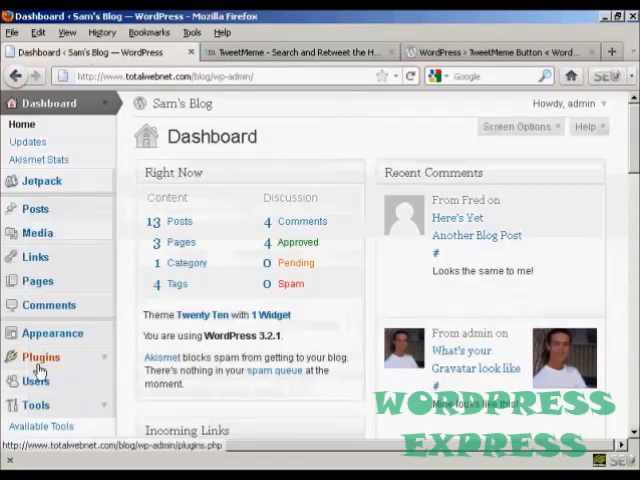
left_click(40, 356)
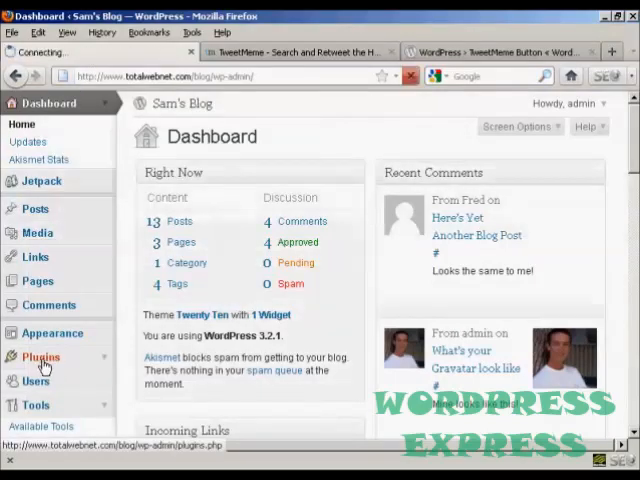
left_click(40, 356)
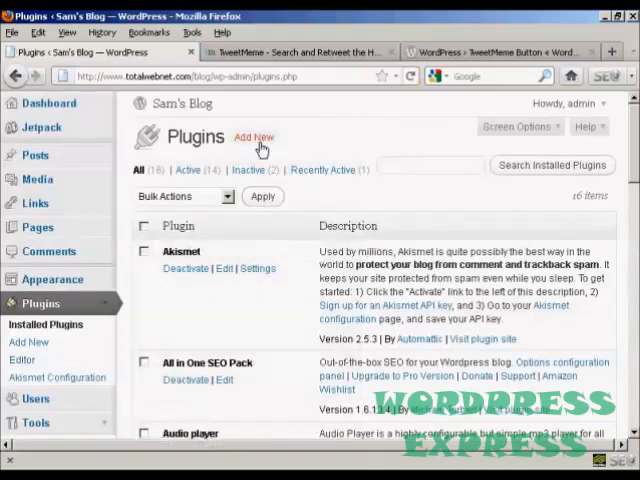
left_click(254, 136)
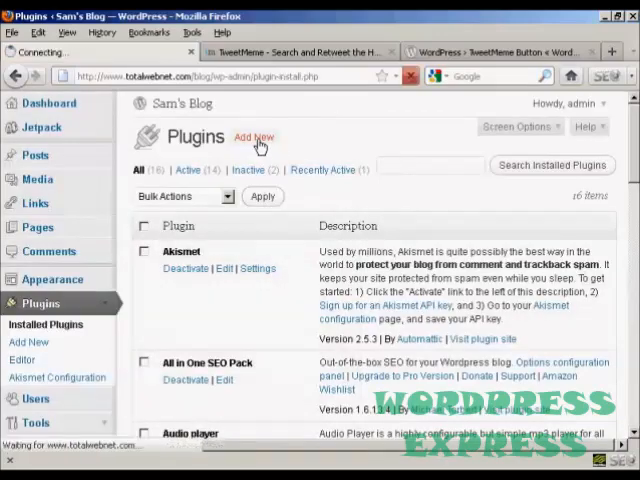
left_click(254, 136)
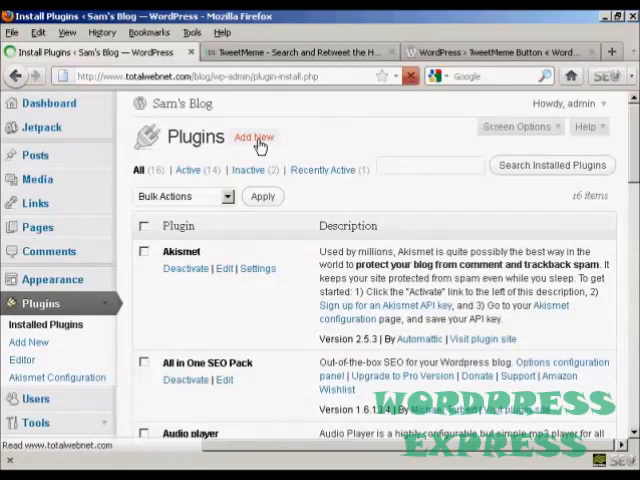
left_click(252, 136)
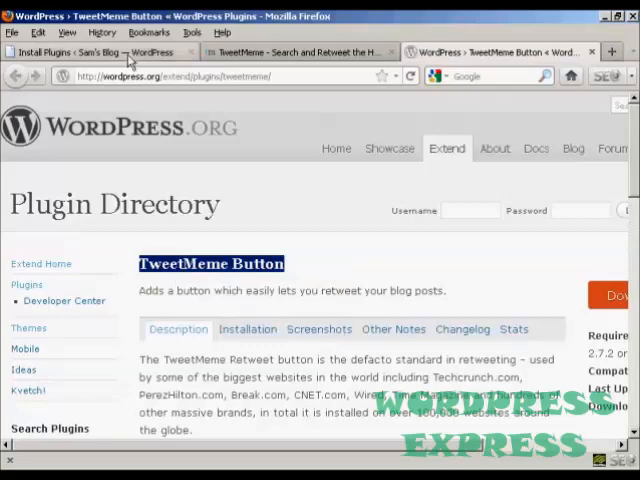
Search the plugin installer for 'TweetMeme Button' and view the matching results.
left_click(60, 52)
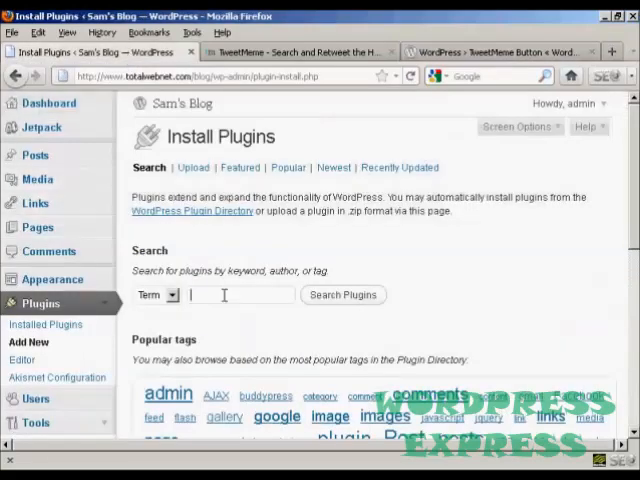
left_click(344, 294)
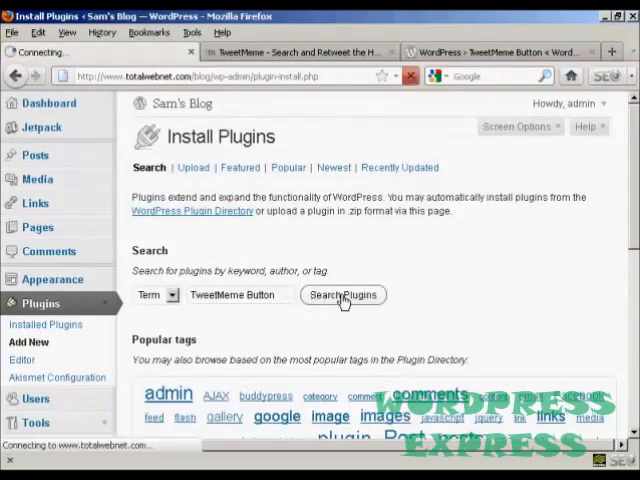
left_click(342, 296)
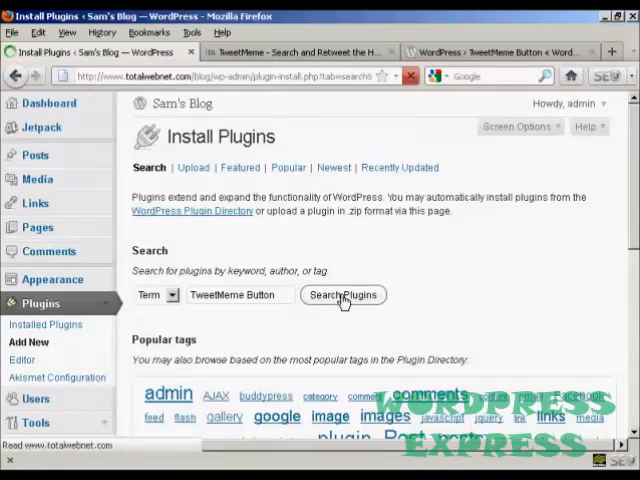
left_click(342, 296)
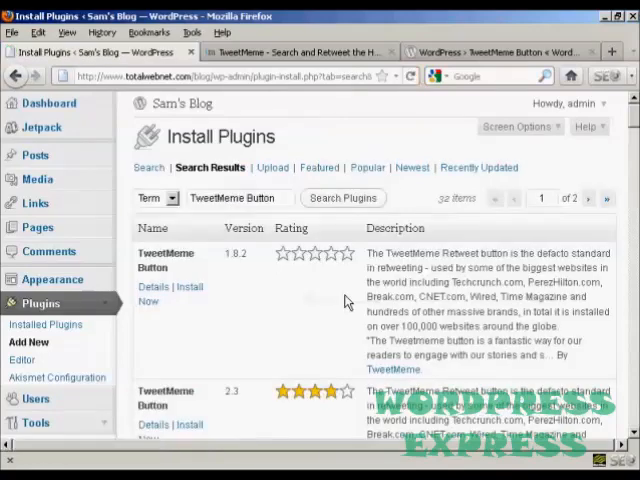
scroll("down", 3)
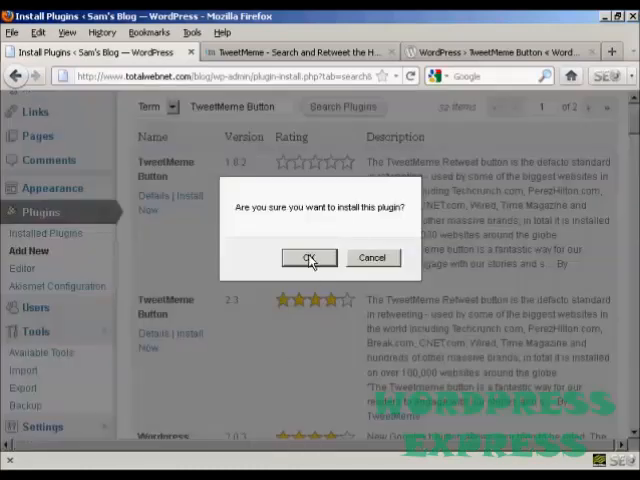
Confirm installation of TweetMeme Button 2.3 and activate it on the blog.
left_click(308, 256)
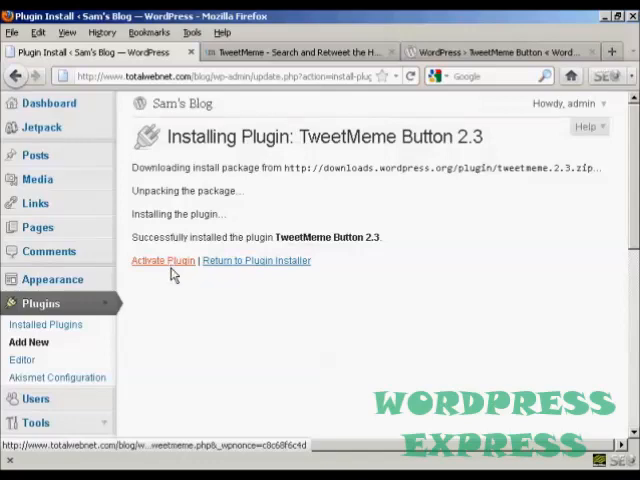
left_click(164, 260)
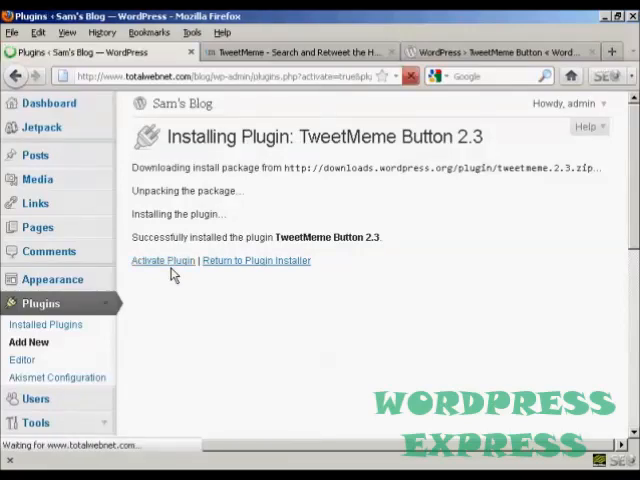
left_click(162, 260)
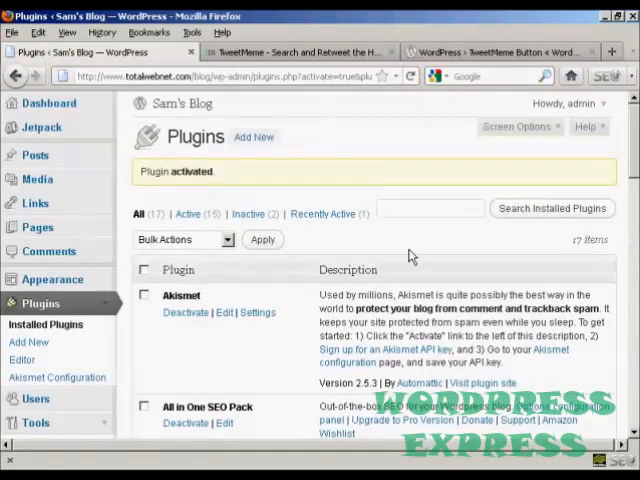
mouse_move(272, 296)
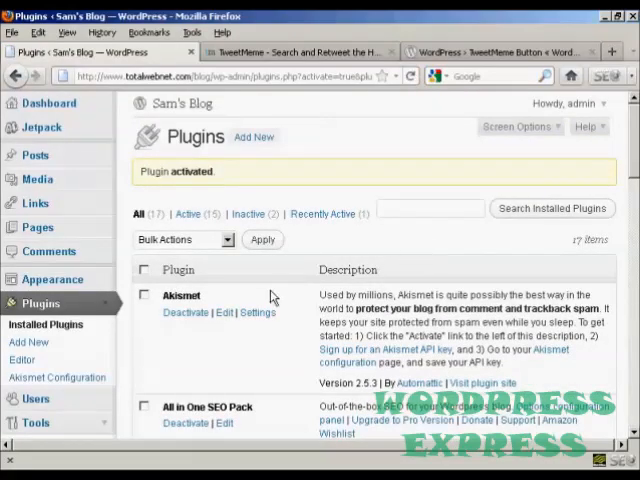
scroll("down", 3)
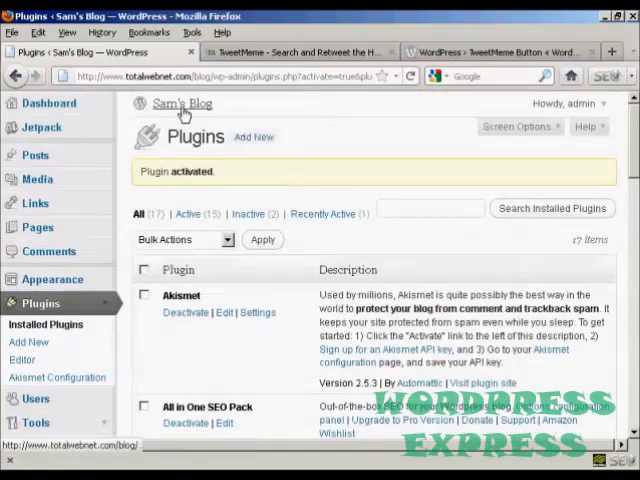
Visit Sam's Blog front end and check each post shows a TweetMeme retweet counter.
left_click(180, 104)
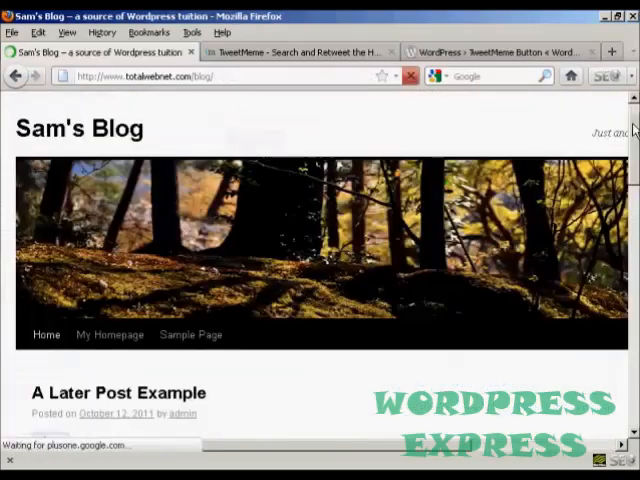
scroll("down", 3)
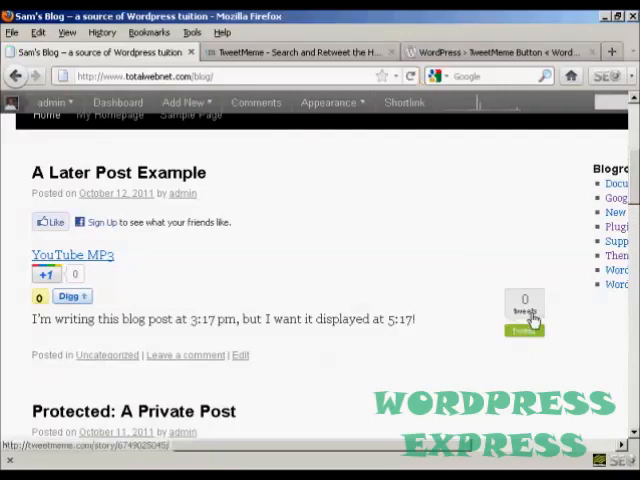
mouse_move(408, 360)
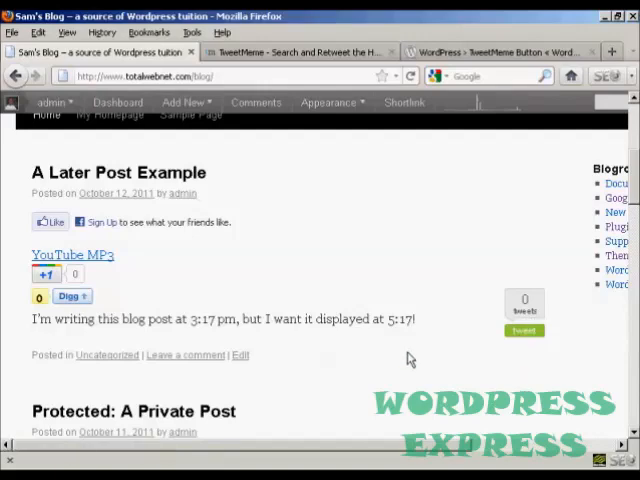
mouse_move(450, 300)
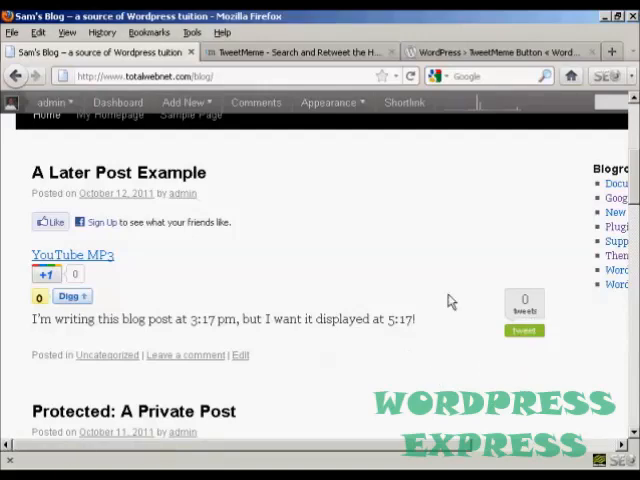
scroll("down", 3)
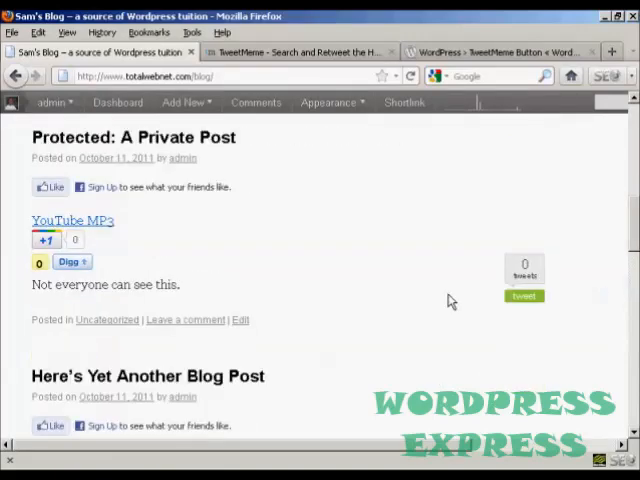
scroll("down", 3)
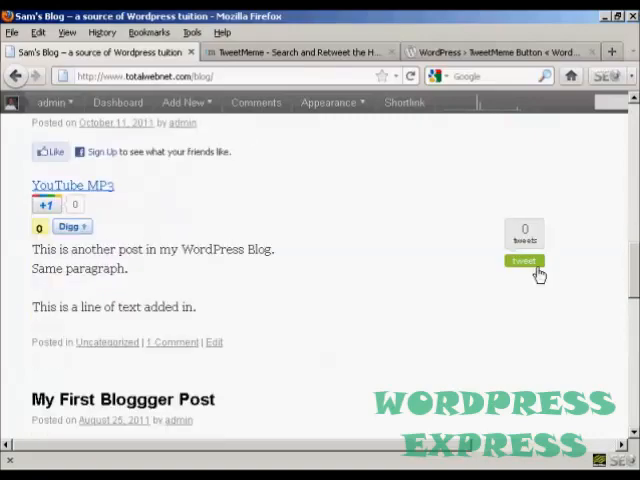
scroll("down", 3)
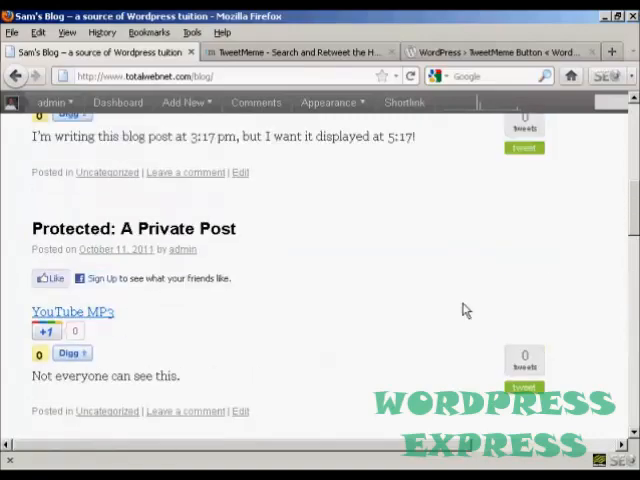
scroll("up", 3)
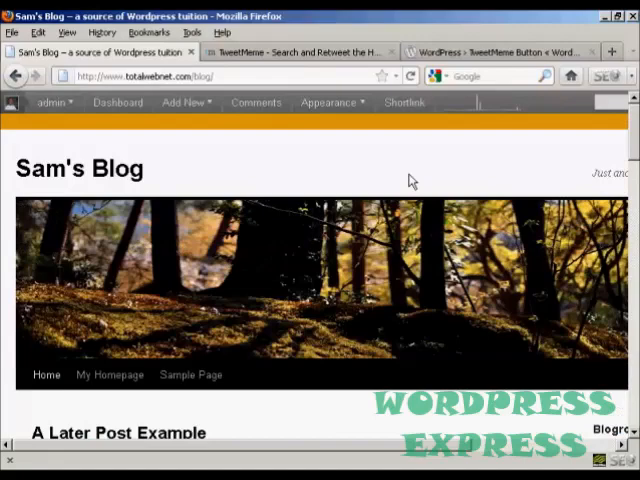
Return to the admin dashboard and locate the new TweetMeme menu item in the sidebar.
left_click(116, 102)
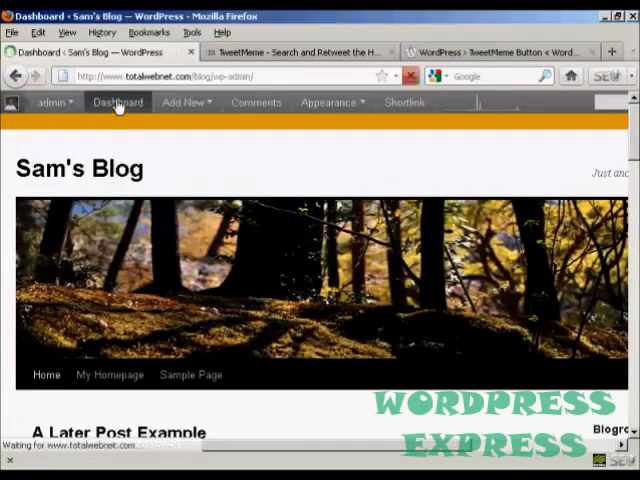
left_click(118, 102)
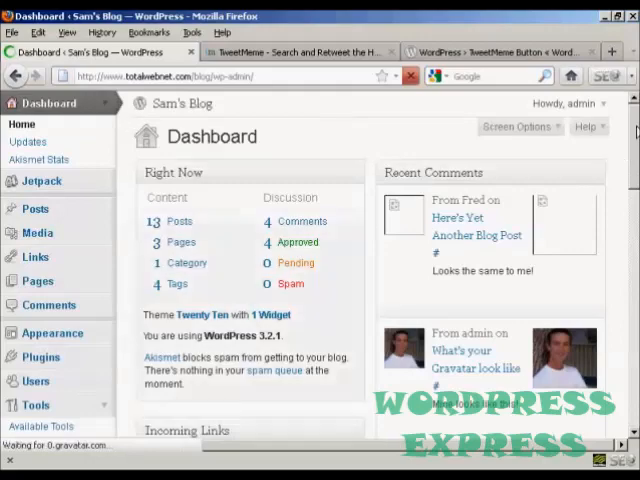
scroll("down", 3)
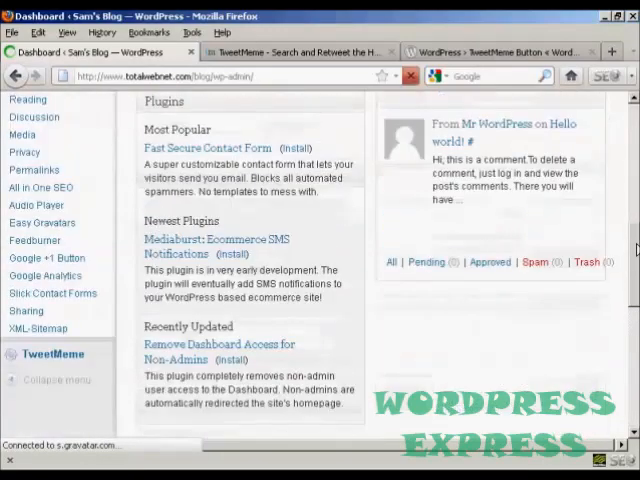
scroll("down", 3)
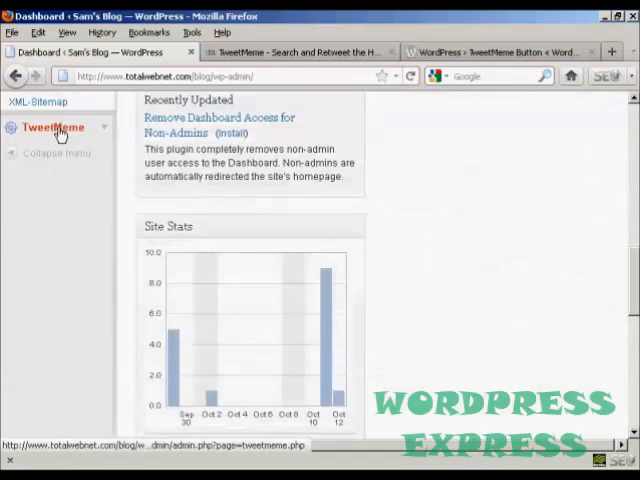
Review the TweetMeme Retweet Button display settings and the Position dropdown choices.
left_click(52, 128)
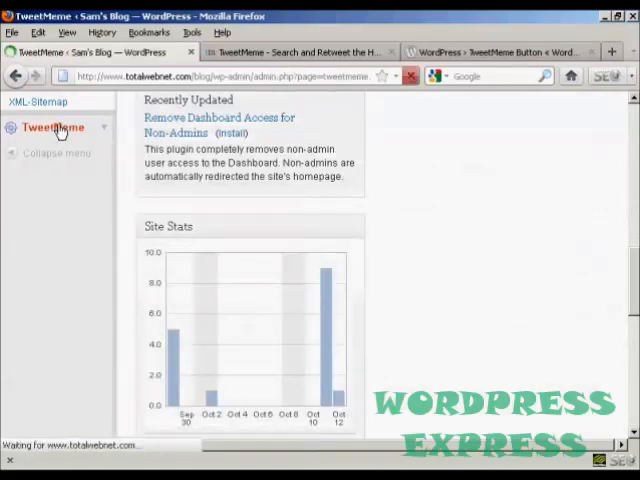
left_click(52, 128)
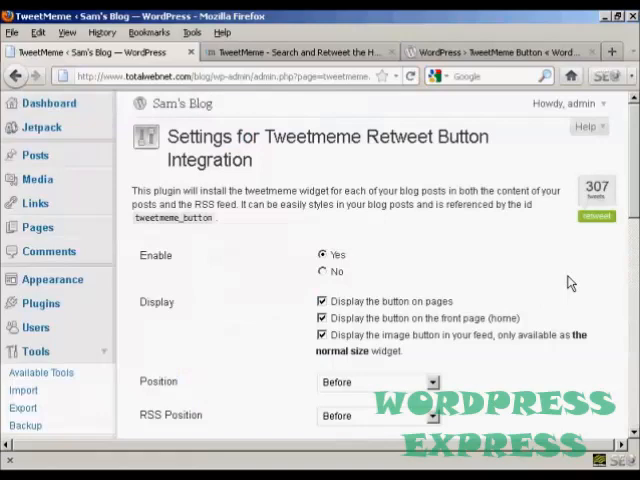
scroll("up", 3)
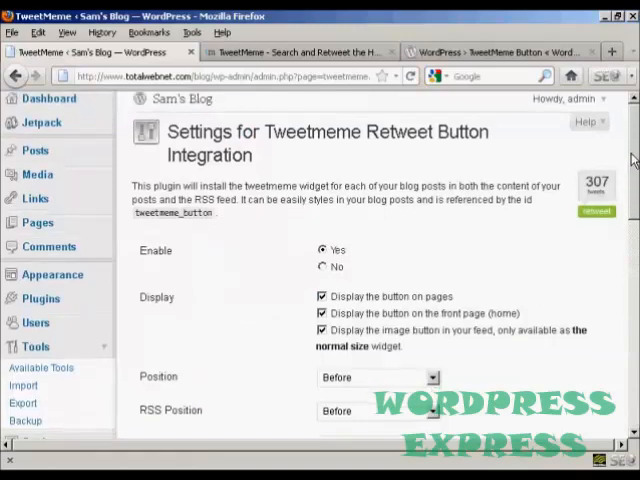
scroll("down", 3)
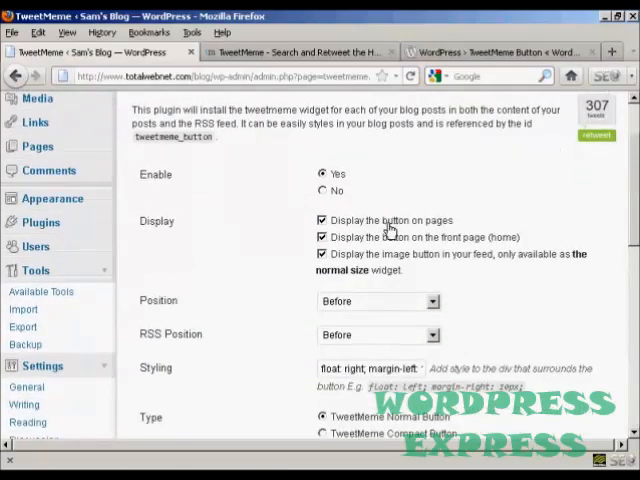
mouse_move(452, 256)
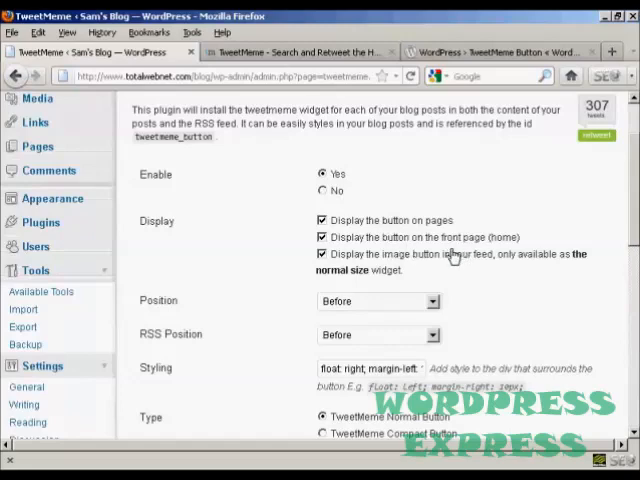
scroll("down", 3)
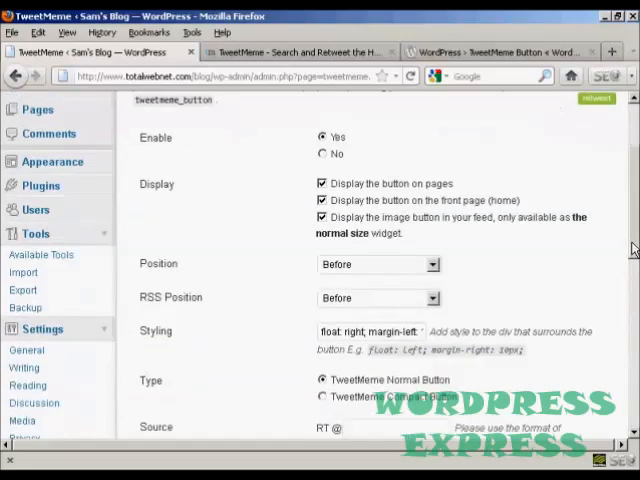
scroll("down", 3)
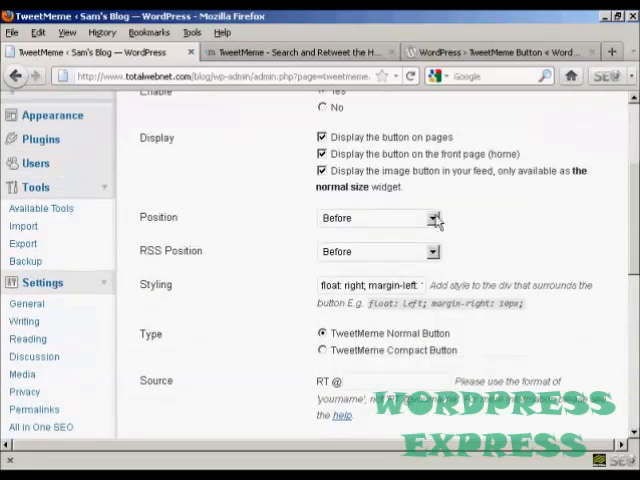
left_click(432, 218)
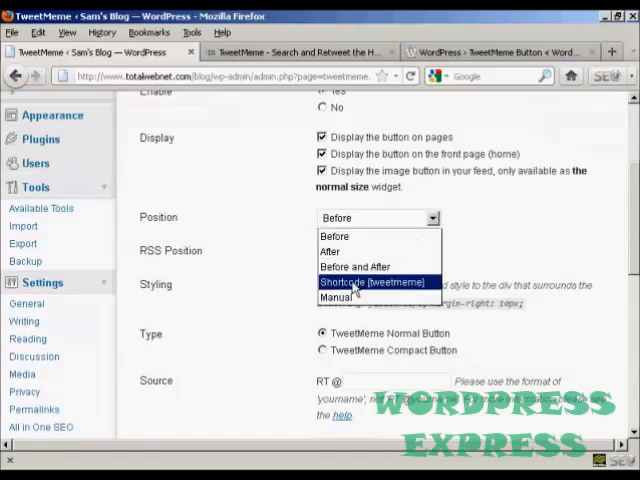
mouse_move(356, 266)
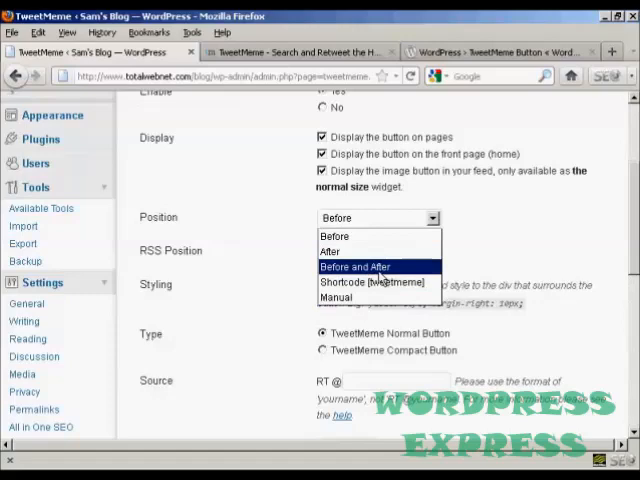
mouse_move(376, 280)
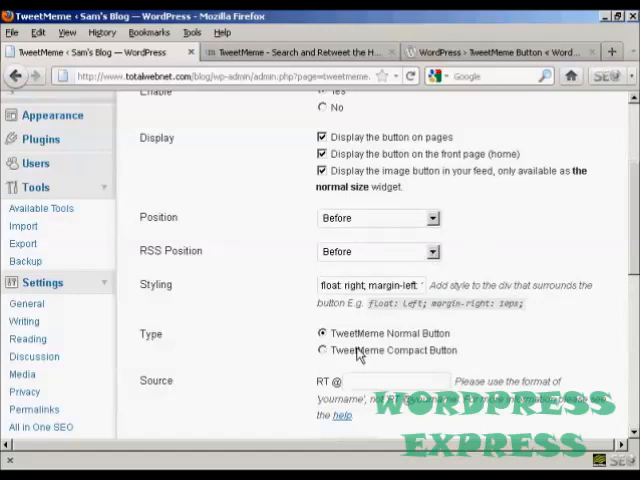
scroll("down", 3)
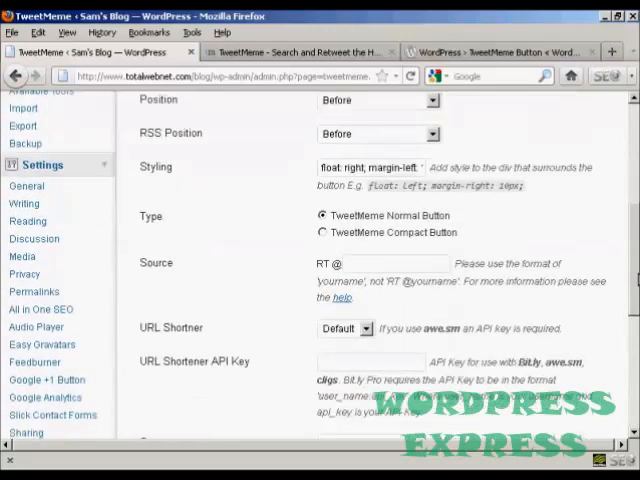
scroll("down", 3)
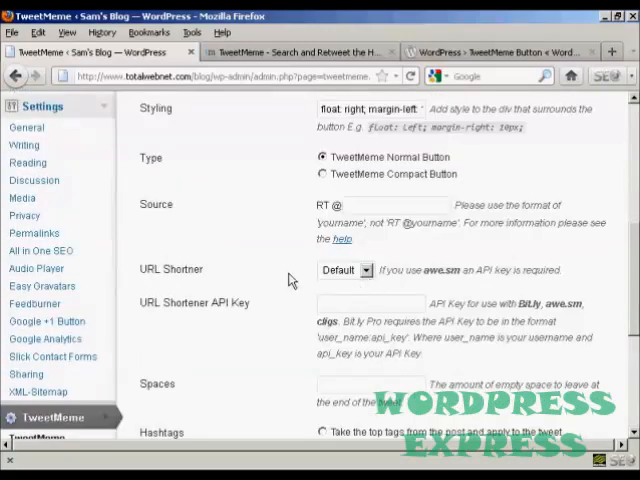
left_click(364, 270)
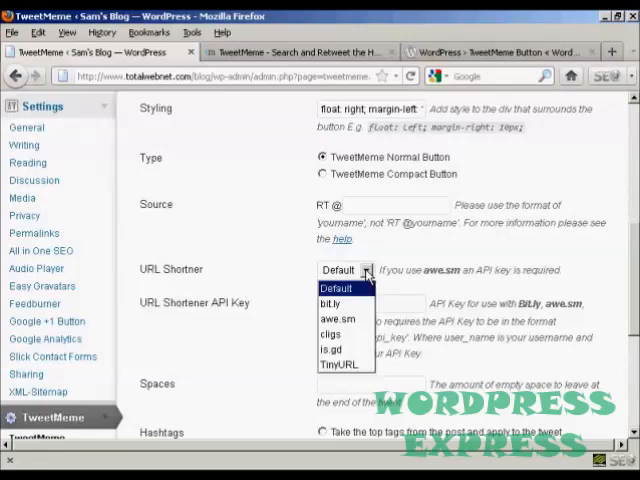
mouse_move(340, 364)
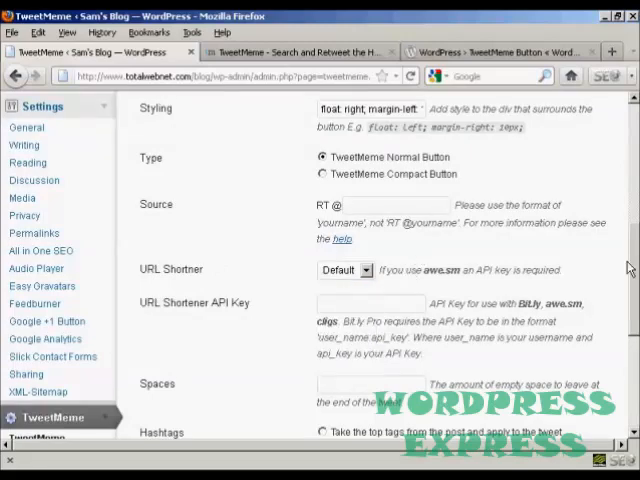
scroll("down", 3)
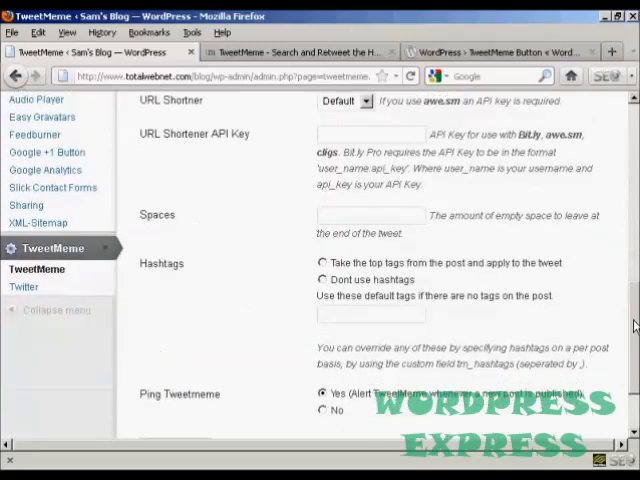
scroll("down", 3)
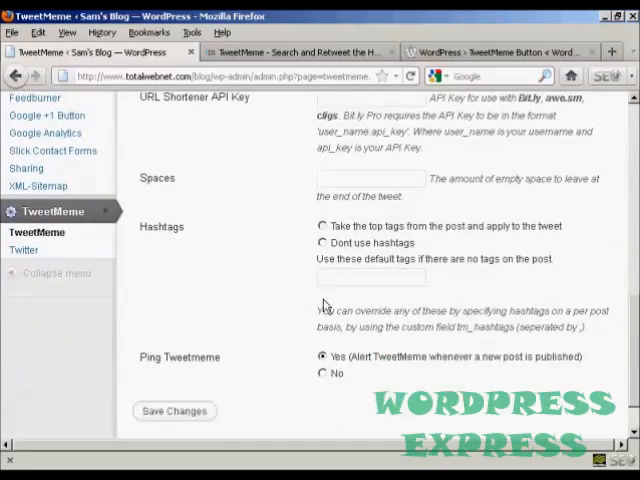
mouse_move(324, 304)
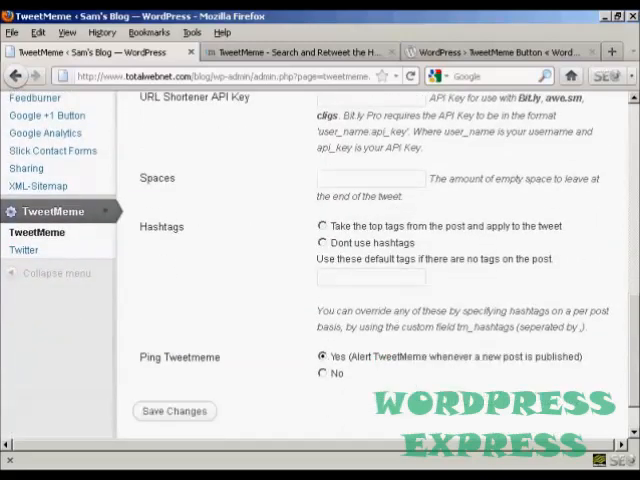
scroll("up", 3)
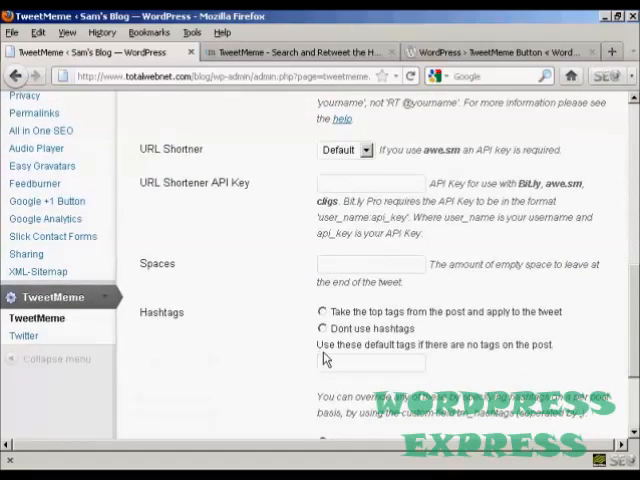
Review the Twitter Tweet Button type, display, position, styling, account and language options.
left_click(24, 336)
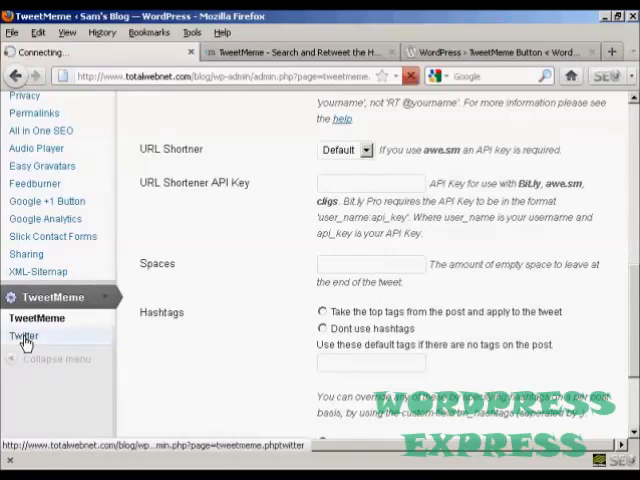
left_click(24, 336)
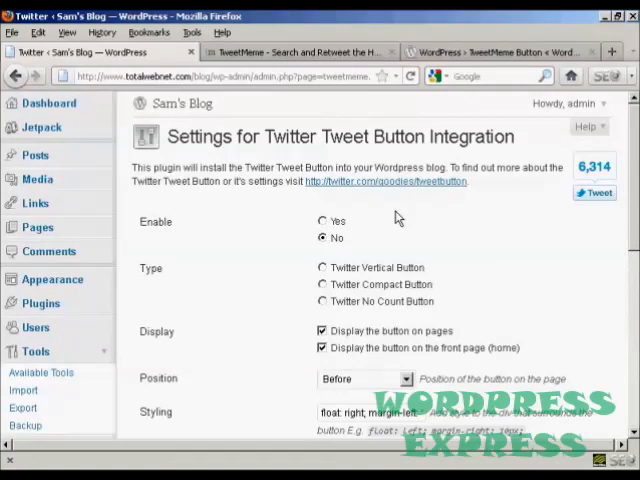
mouse_move(448, 232)
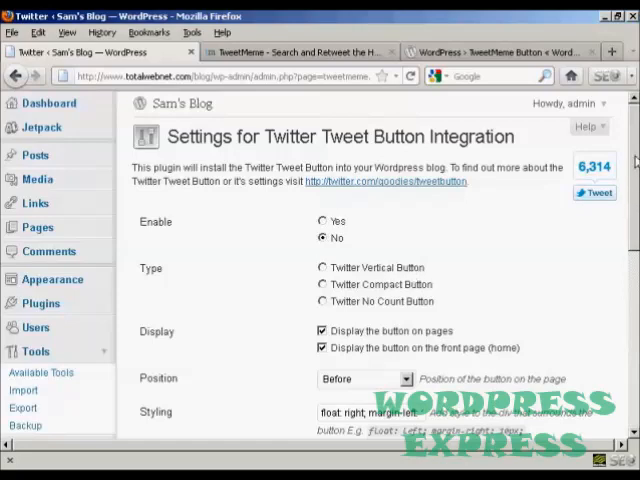
scroll("down", 3)
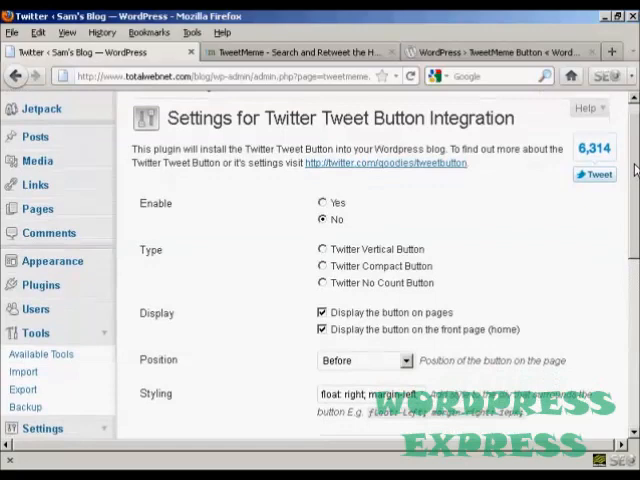
scroll("down", 3)
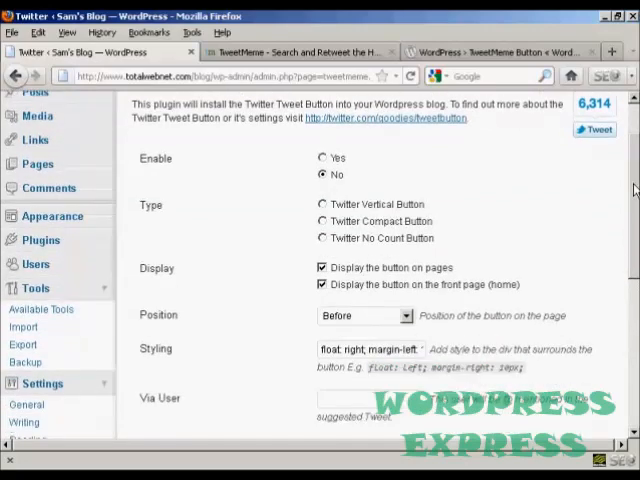
mouse_move(484, 198)
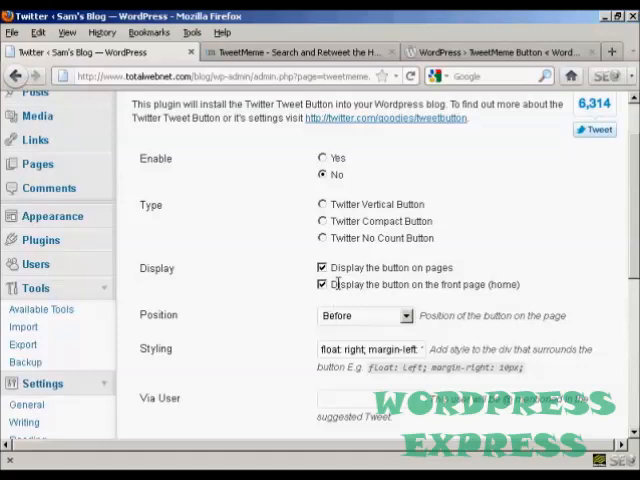
scroll("down", 3)
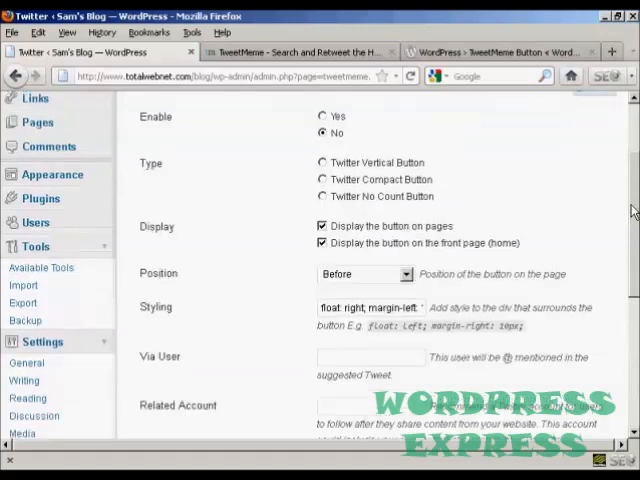
scroll("down", 3)
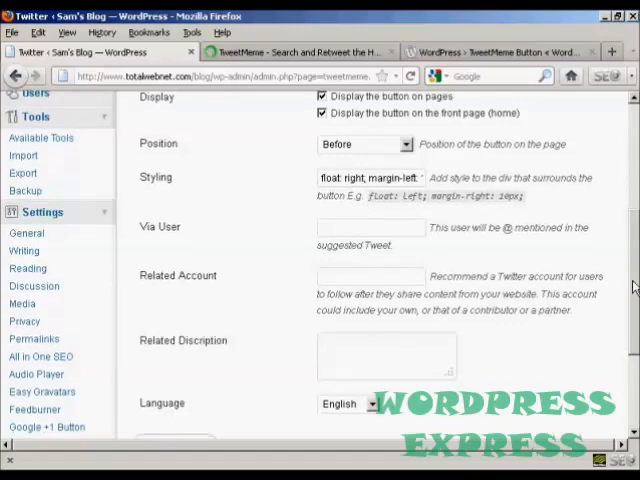
scroll("up", 3)
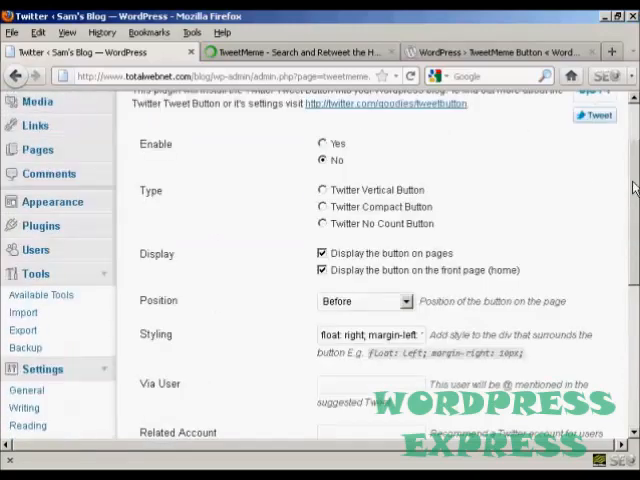
scroll("up", 3)
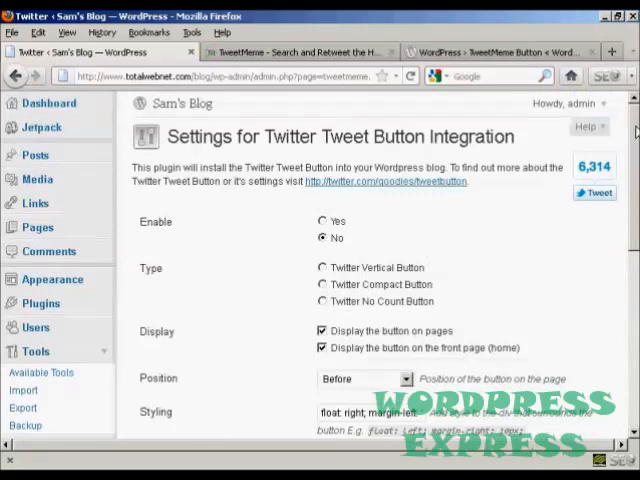
scroll("down", 3)
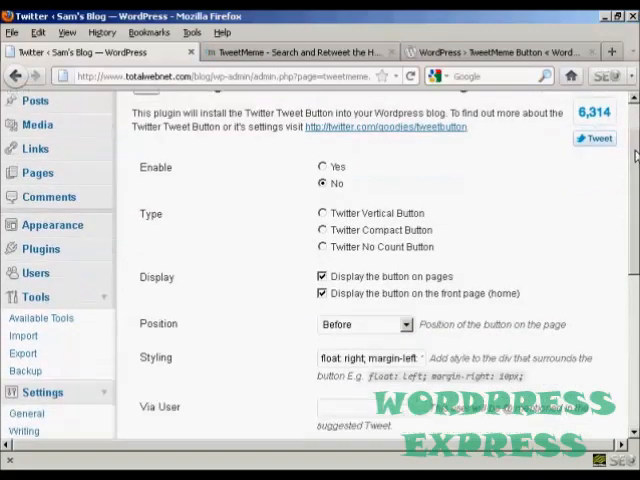
scroll("down", 3)
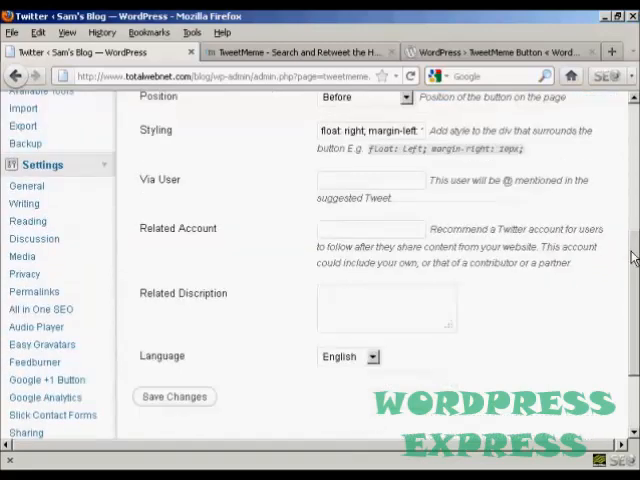
scroll("up", 3)
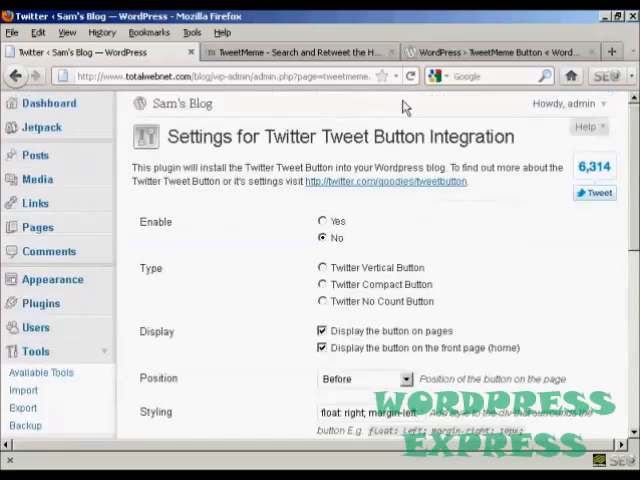
mouse_move(360, 112)
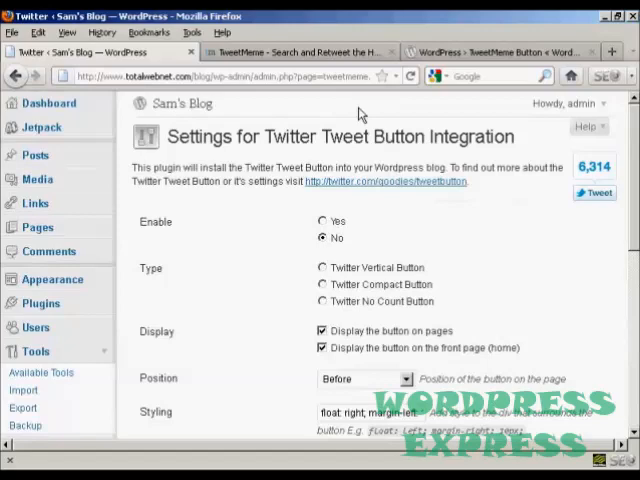